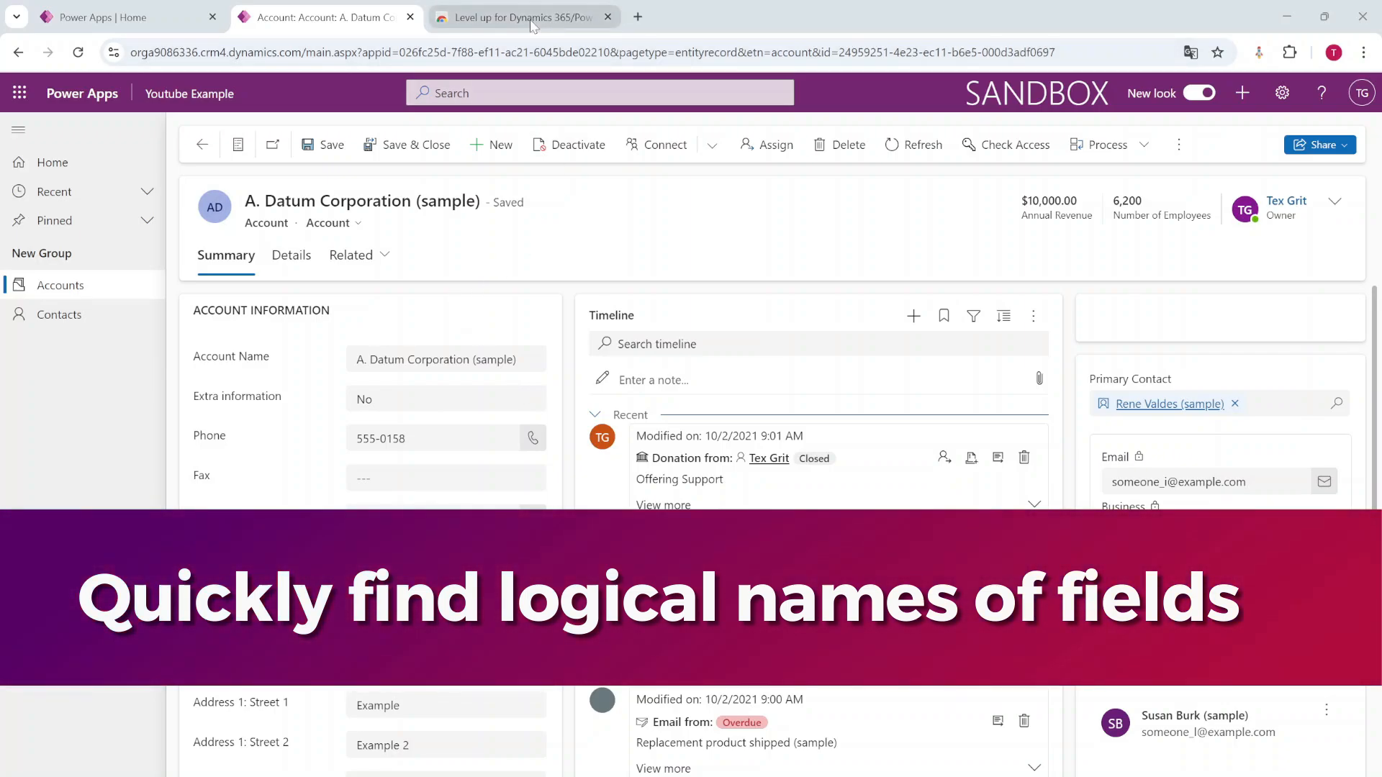
Step: View the Level up extension's store page, return, and overlay logical names on the account form
click(522, 17)
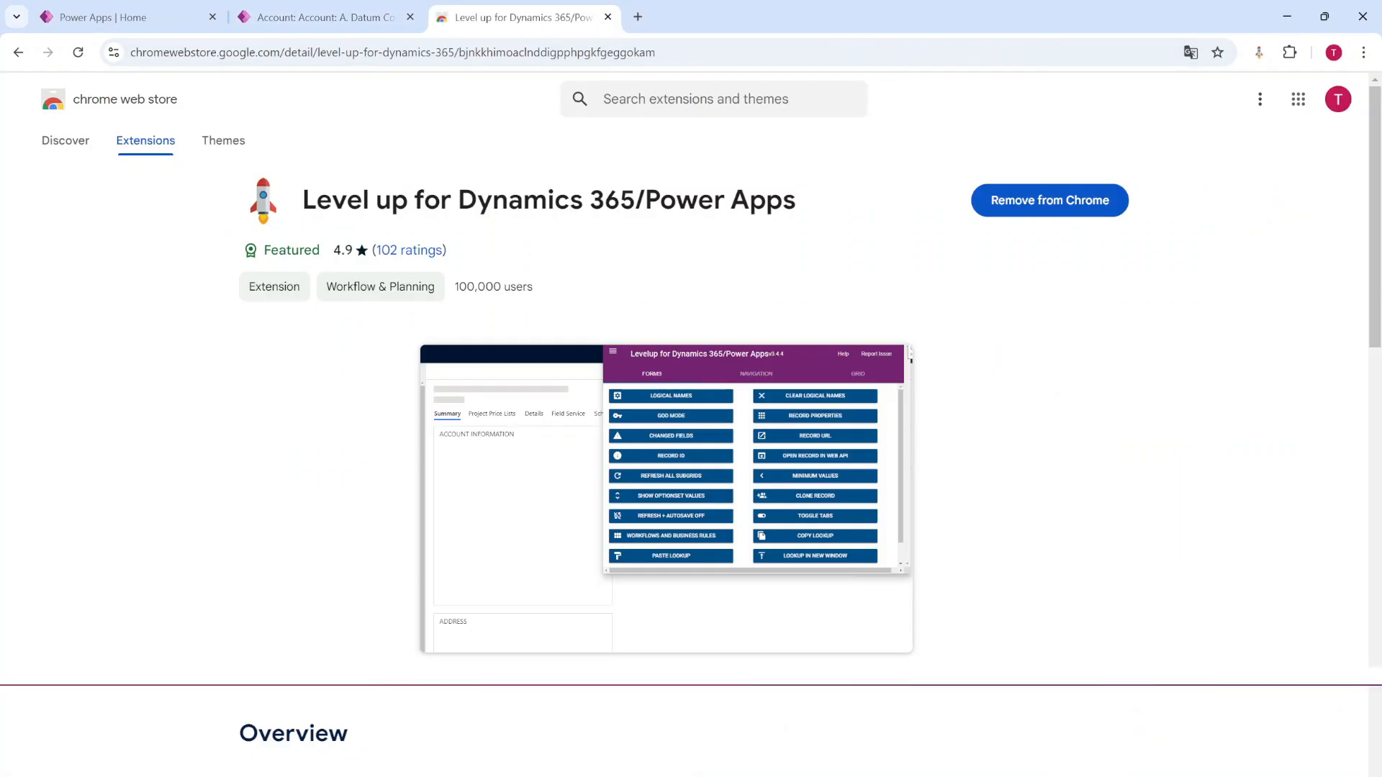
click(321, 17)
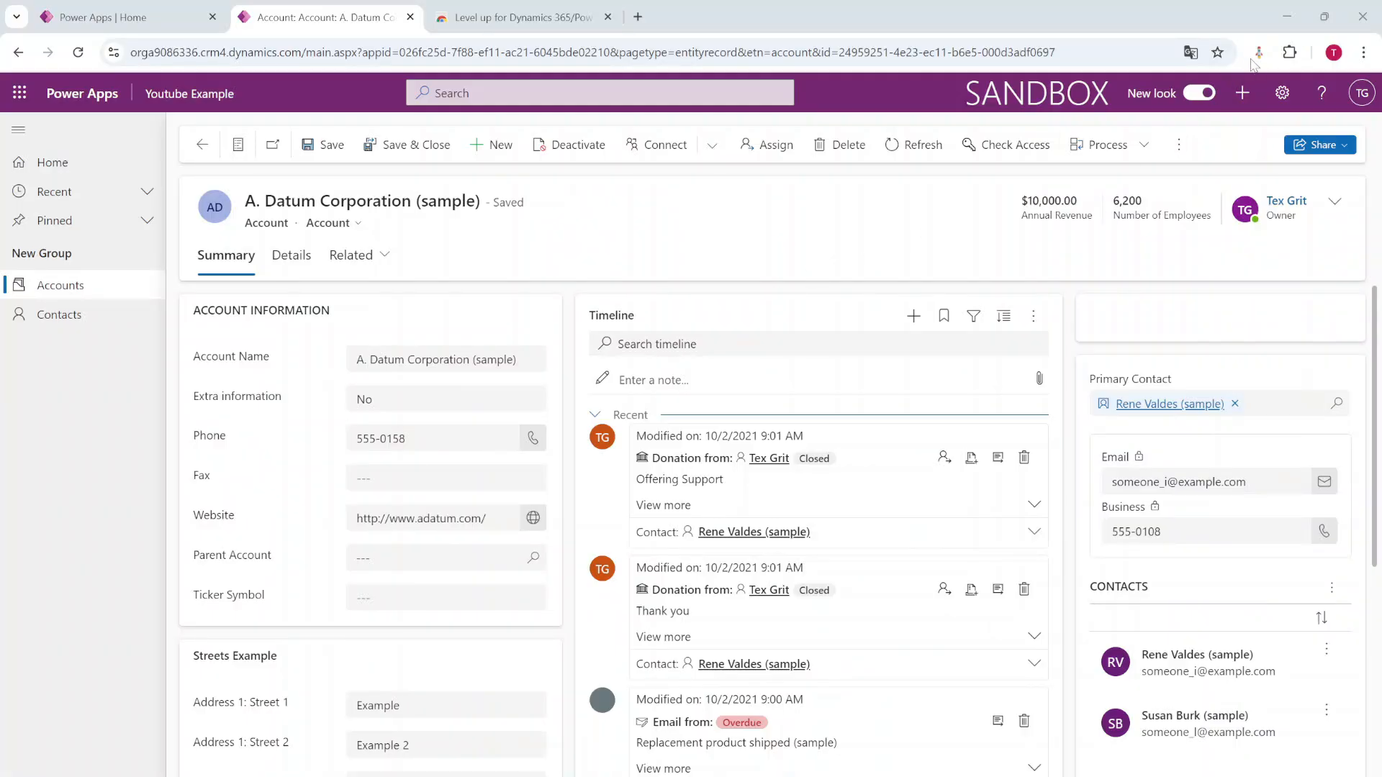
click(1258, 52)
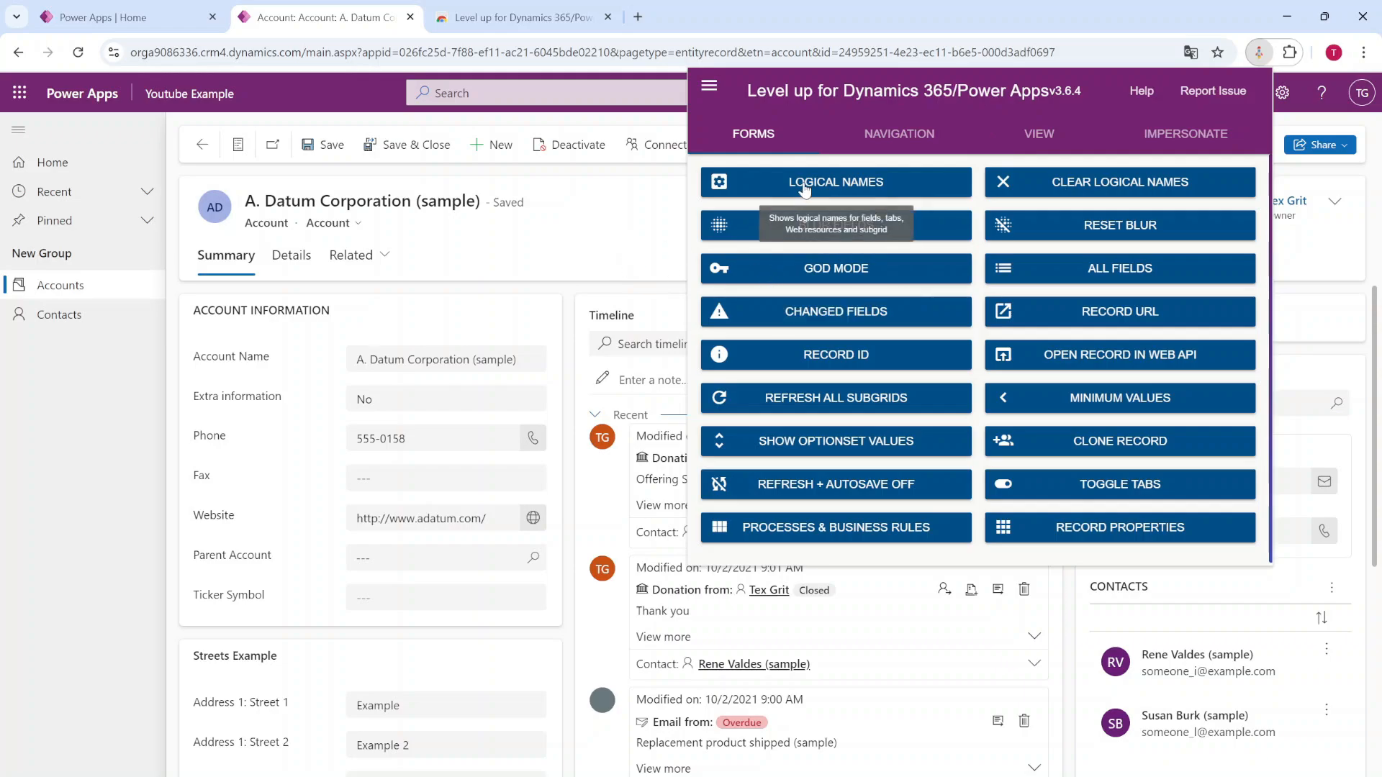
click(834, 181)
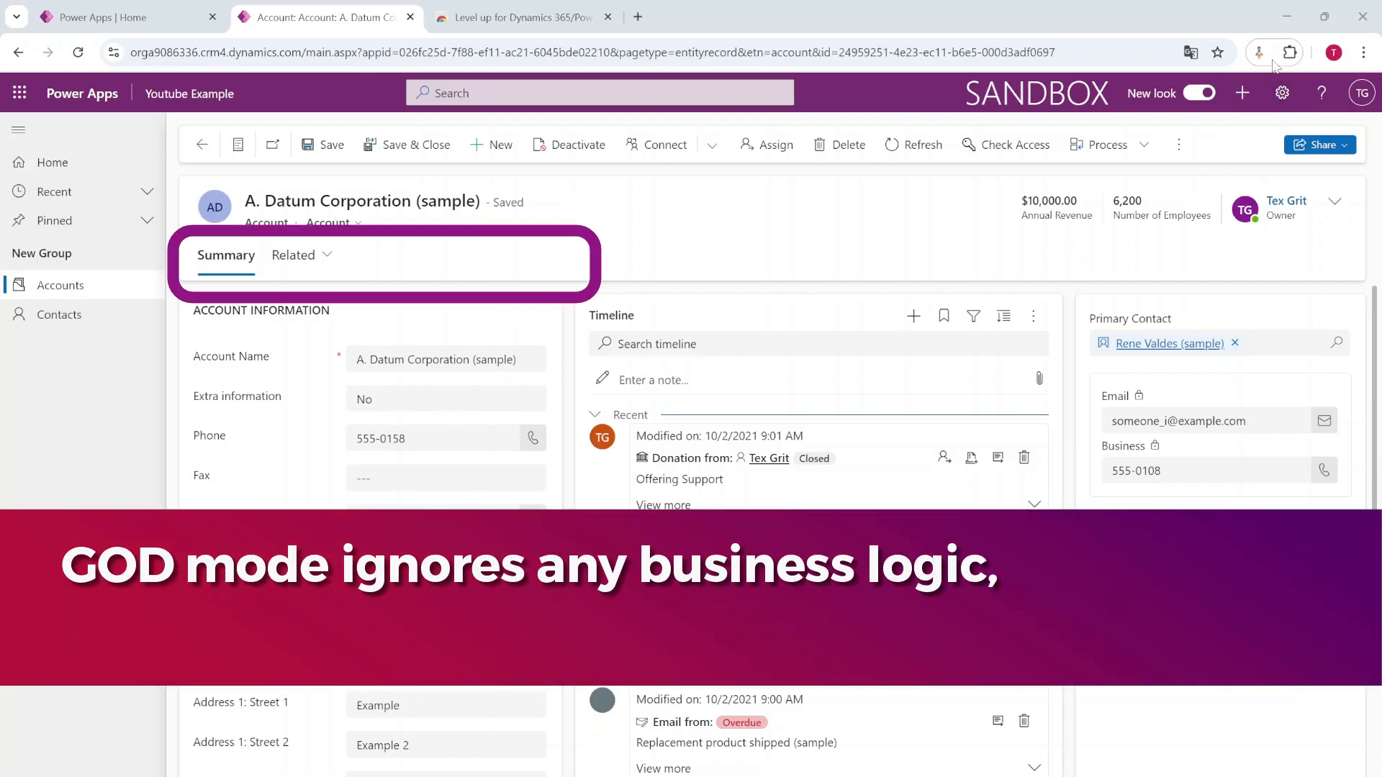
Step: Turn on God mode so the account form shows all sections including Details
click(1260, 52)
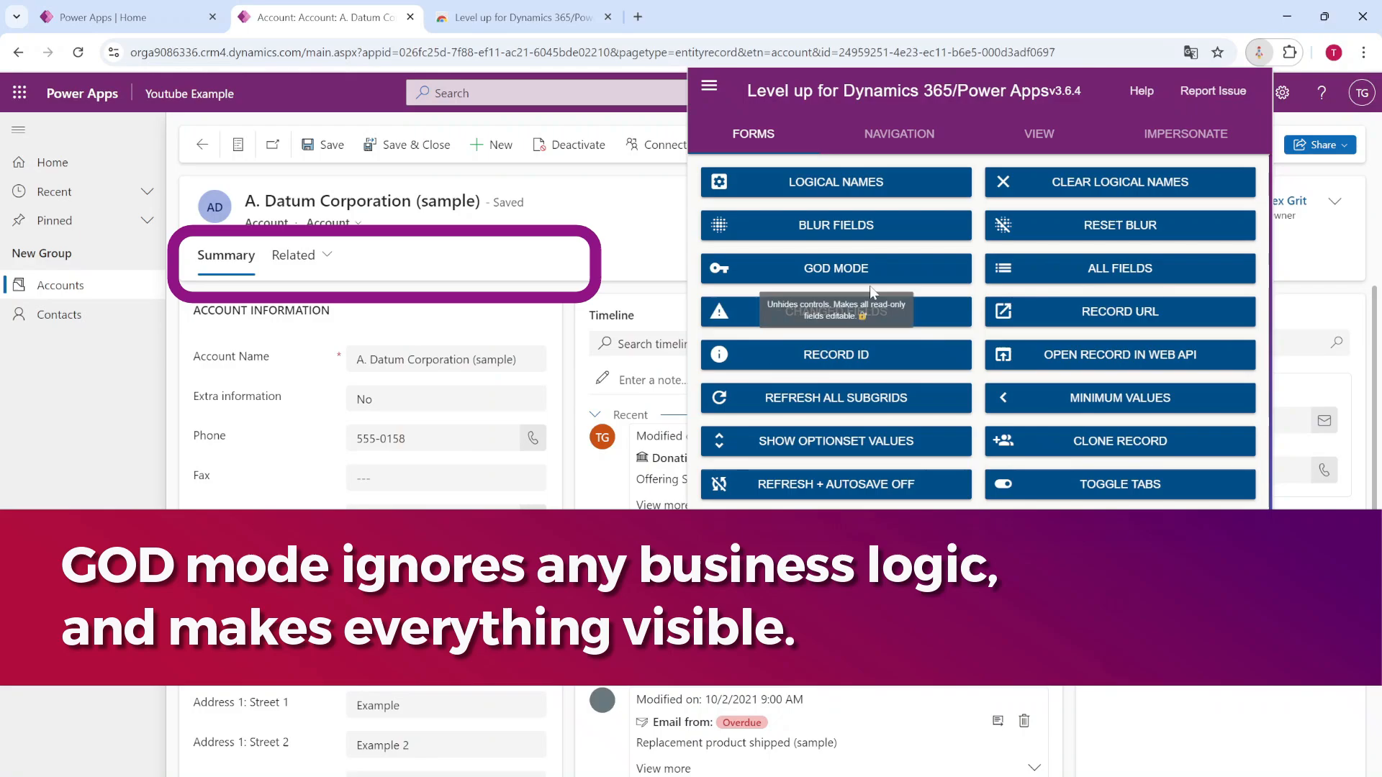
click(833, 269)
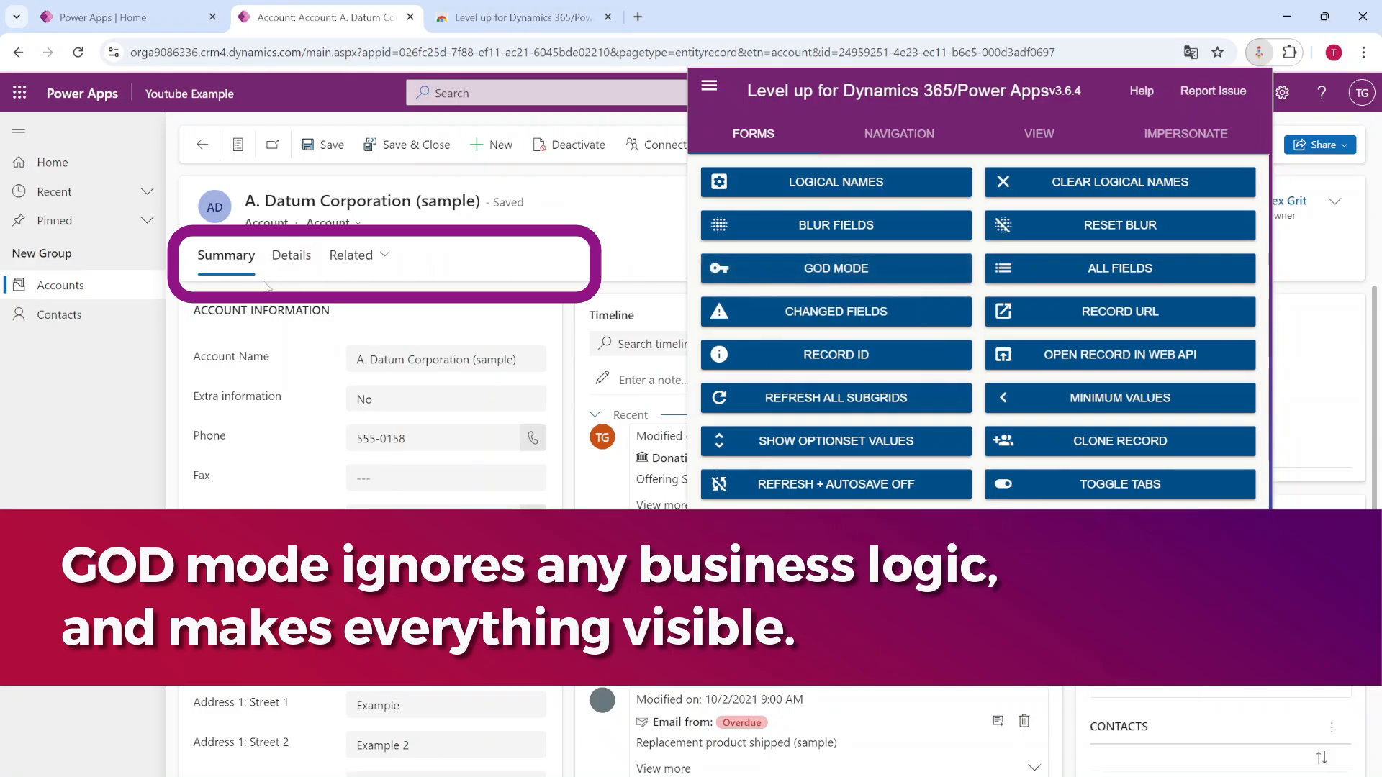
mouse_move(290, 255)
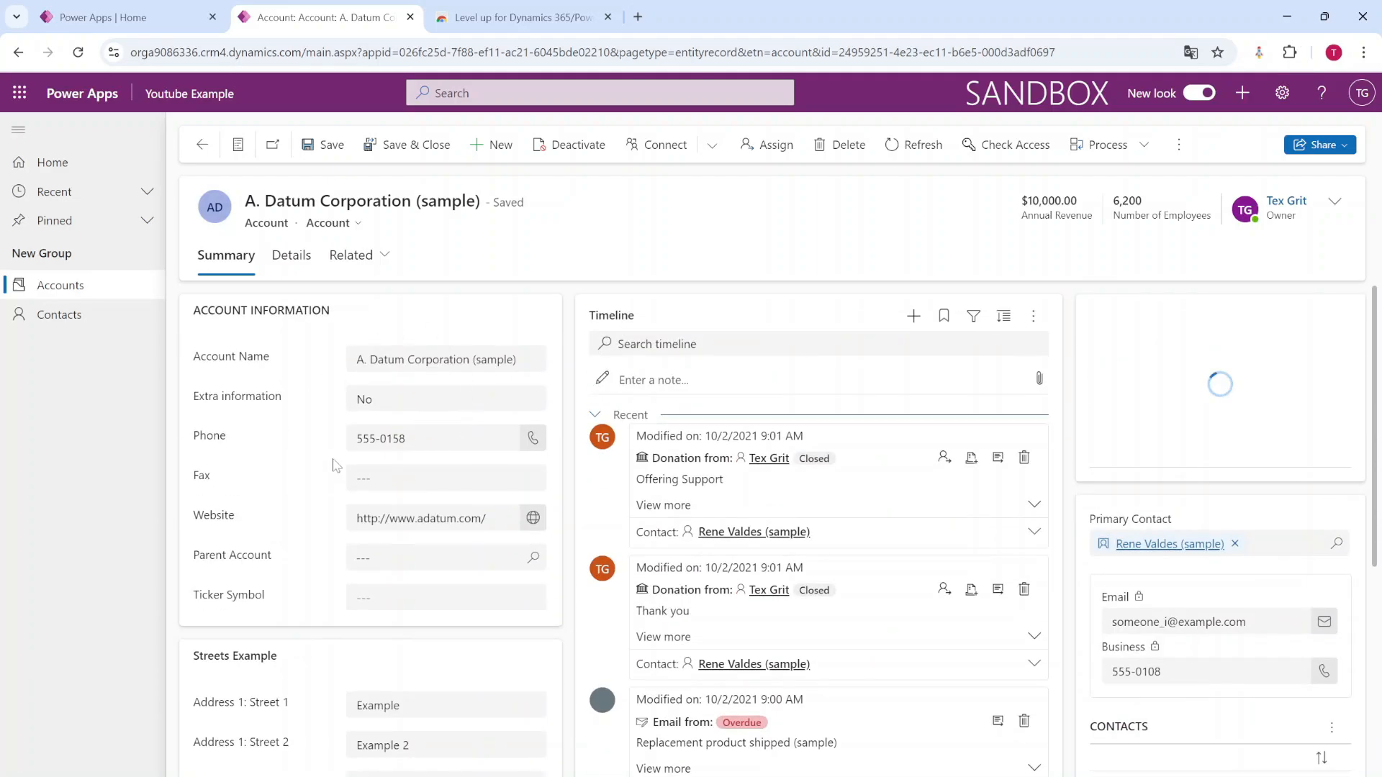
Step: Review the All Fields grid of the account's attribute values, then return to the form
click(1258, 52)
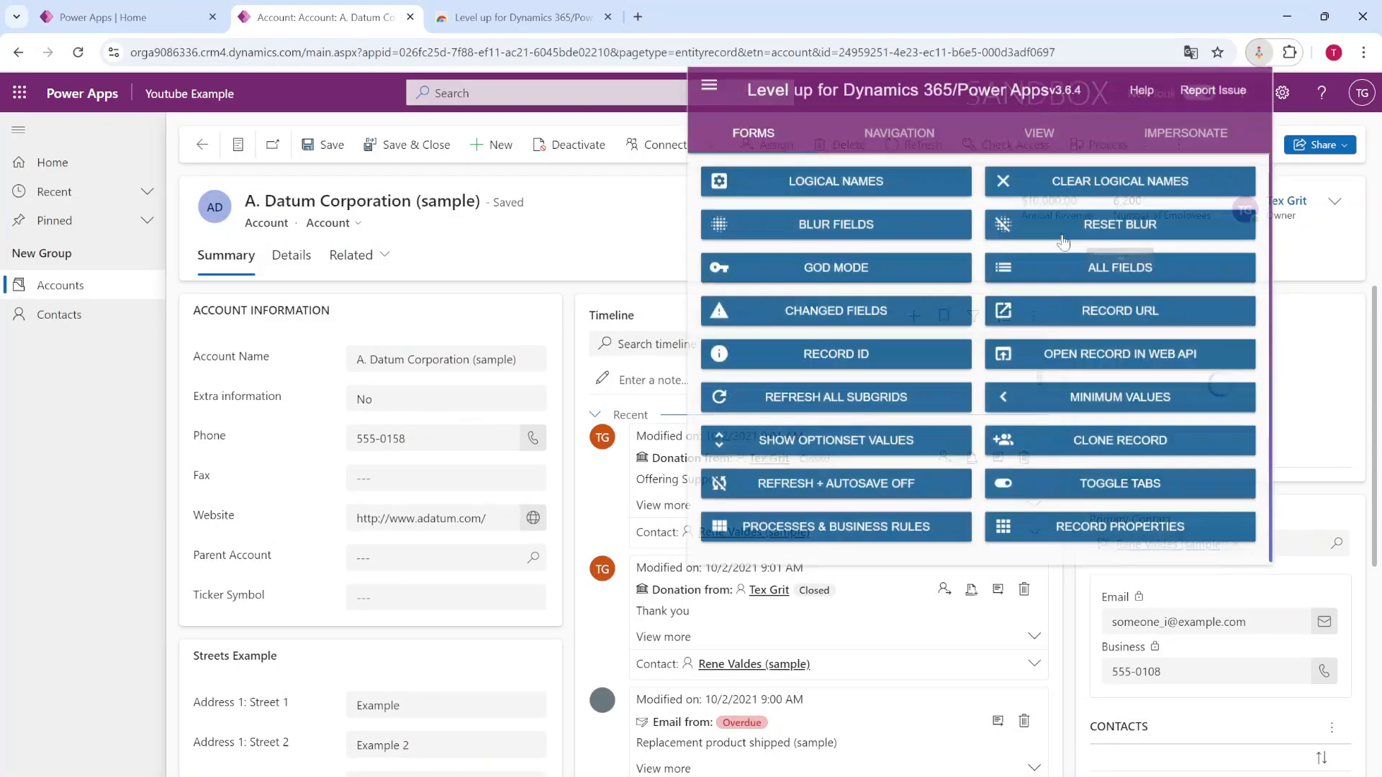
mouse_move(1118, 268)
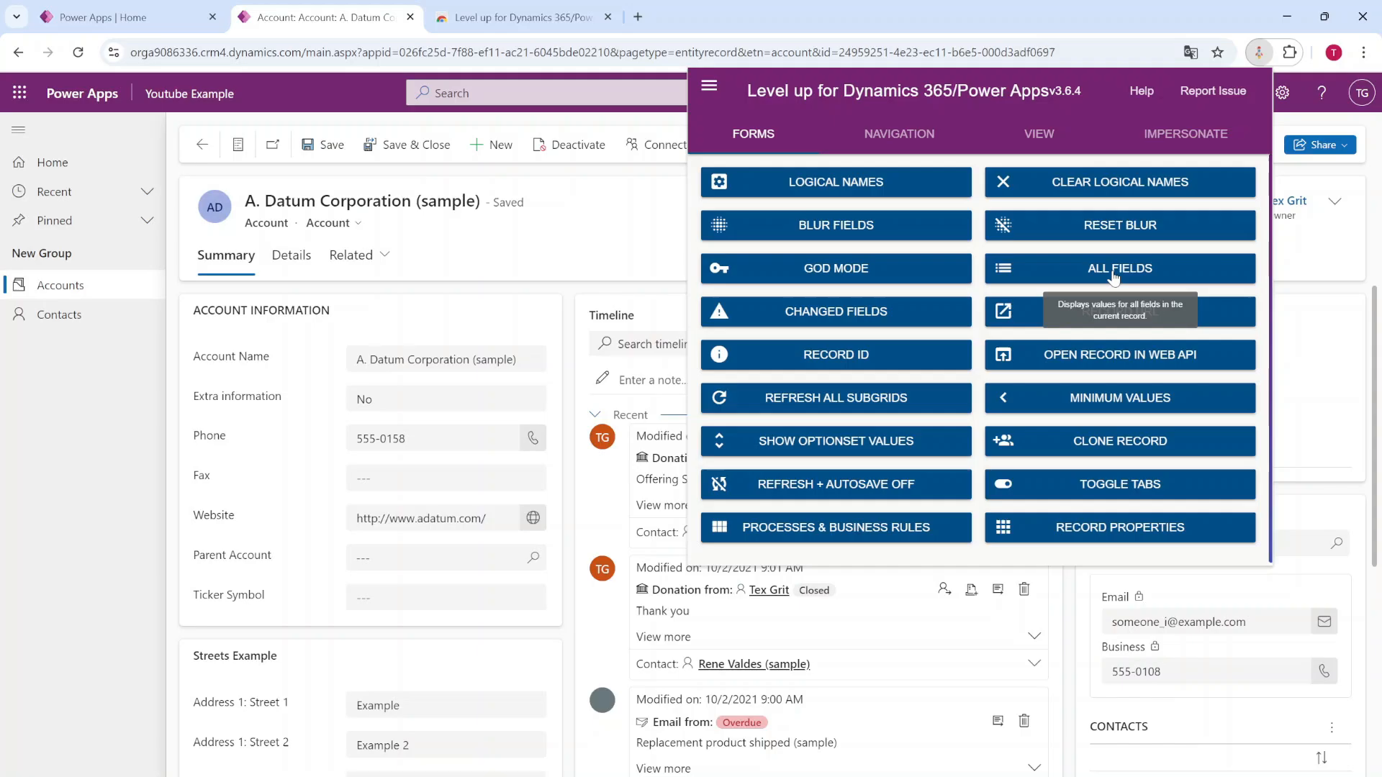
click(1119, 268)
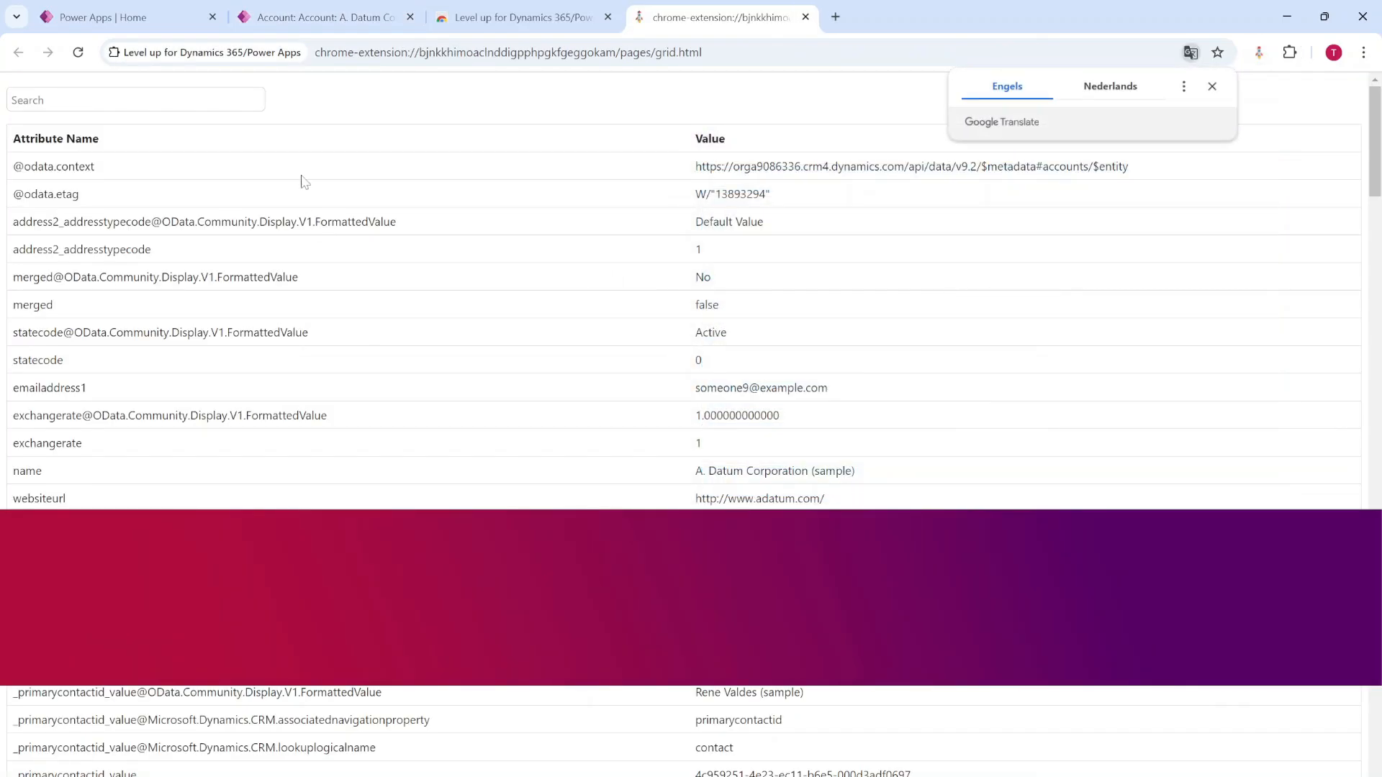
scroll(down, 3)
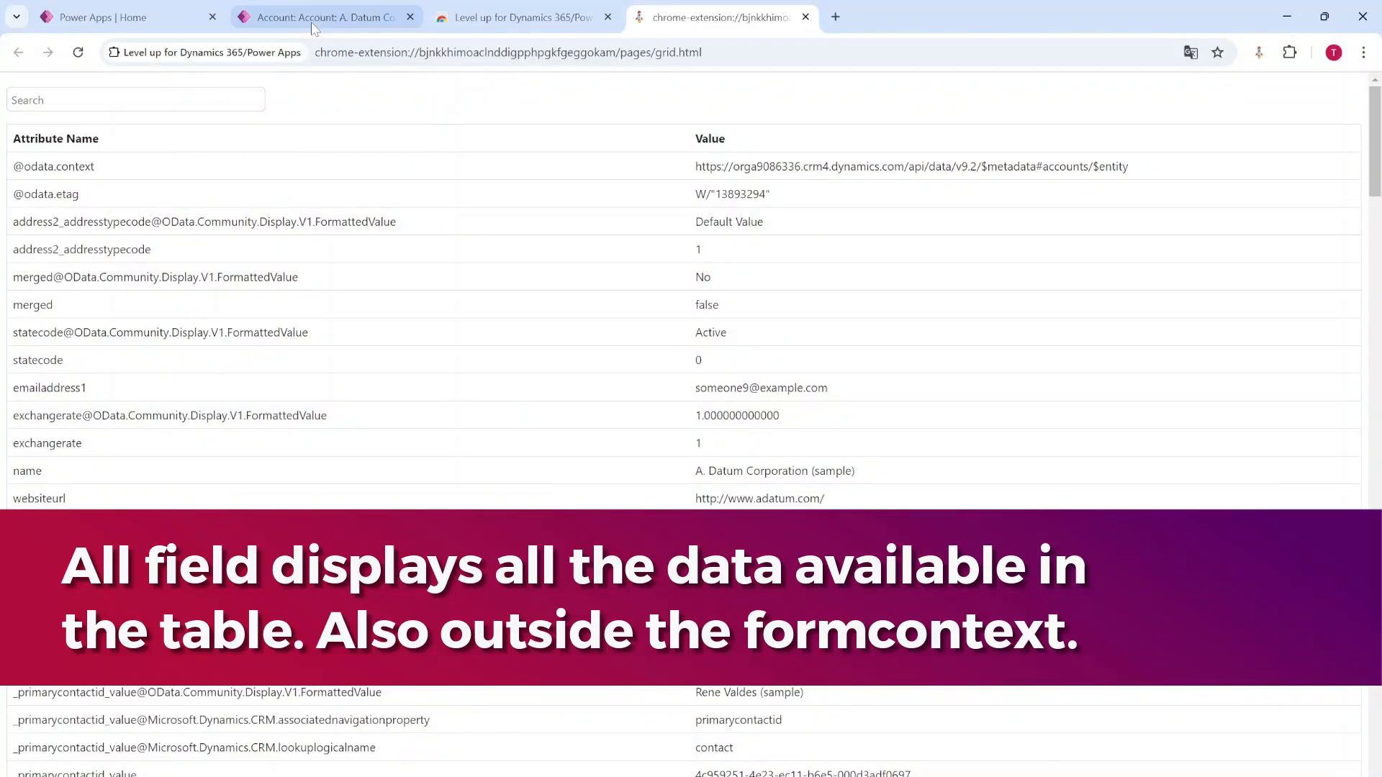
click(326, 17)
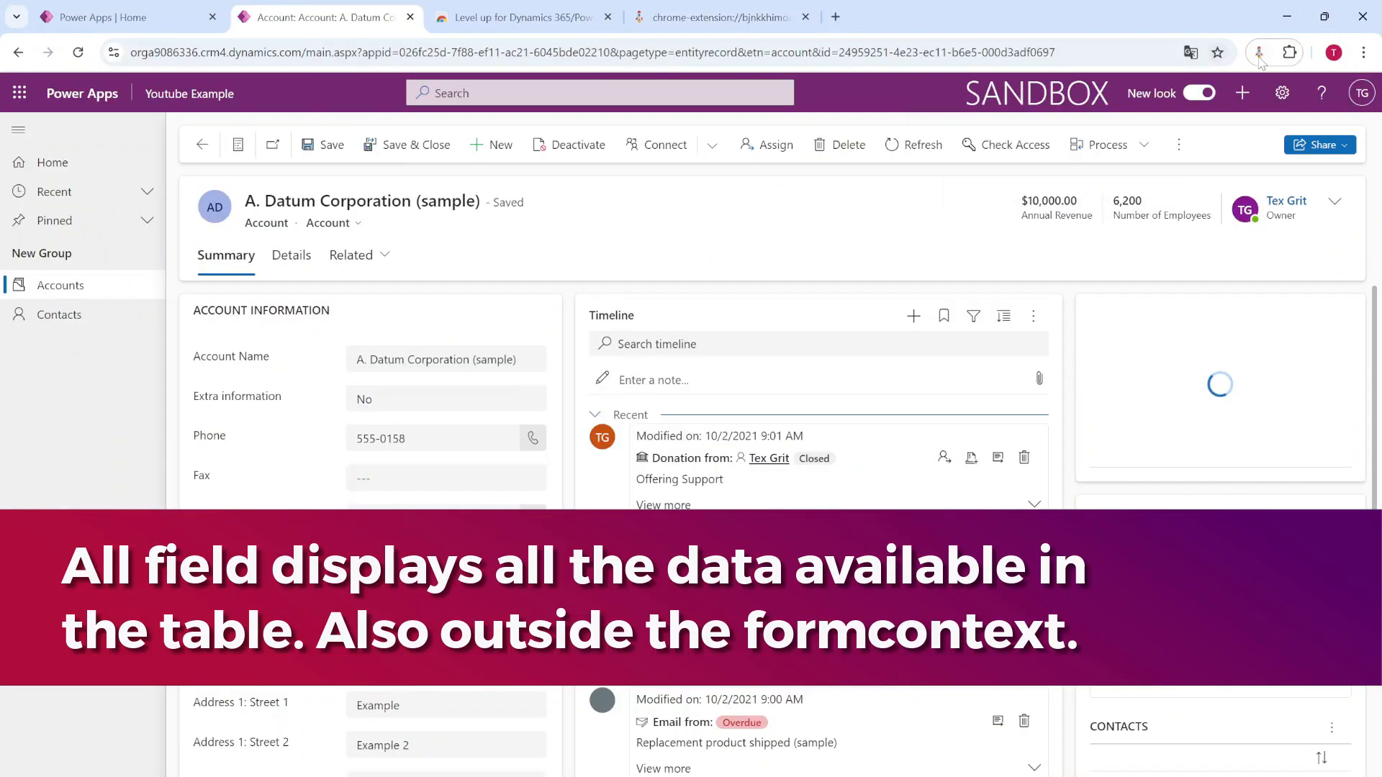
Step: Overlay logical names such as telephone1, websiteurl and SUMMARY_TAB on the account form
click(1259, 52)
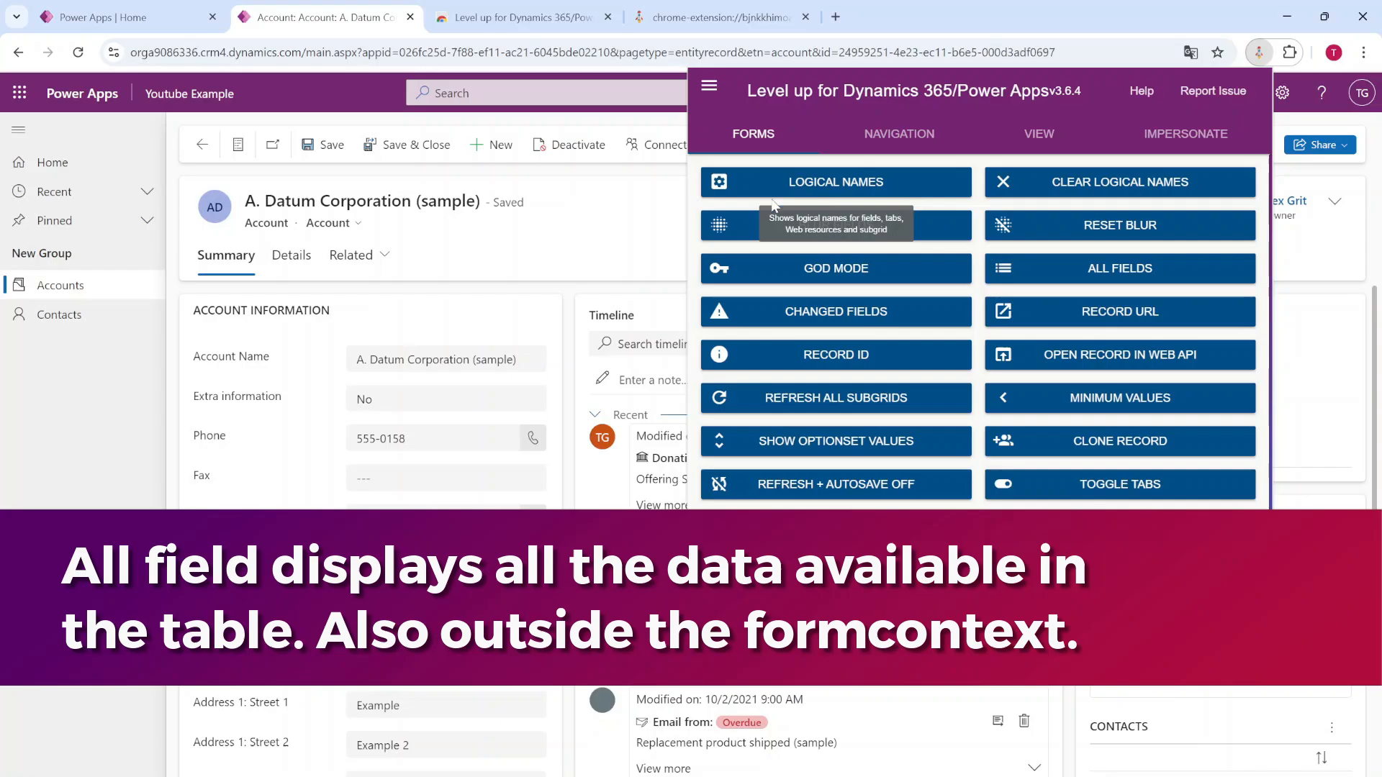
click(833, 181)
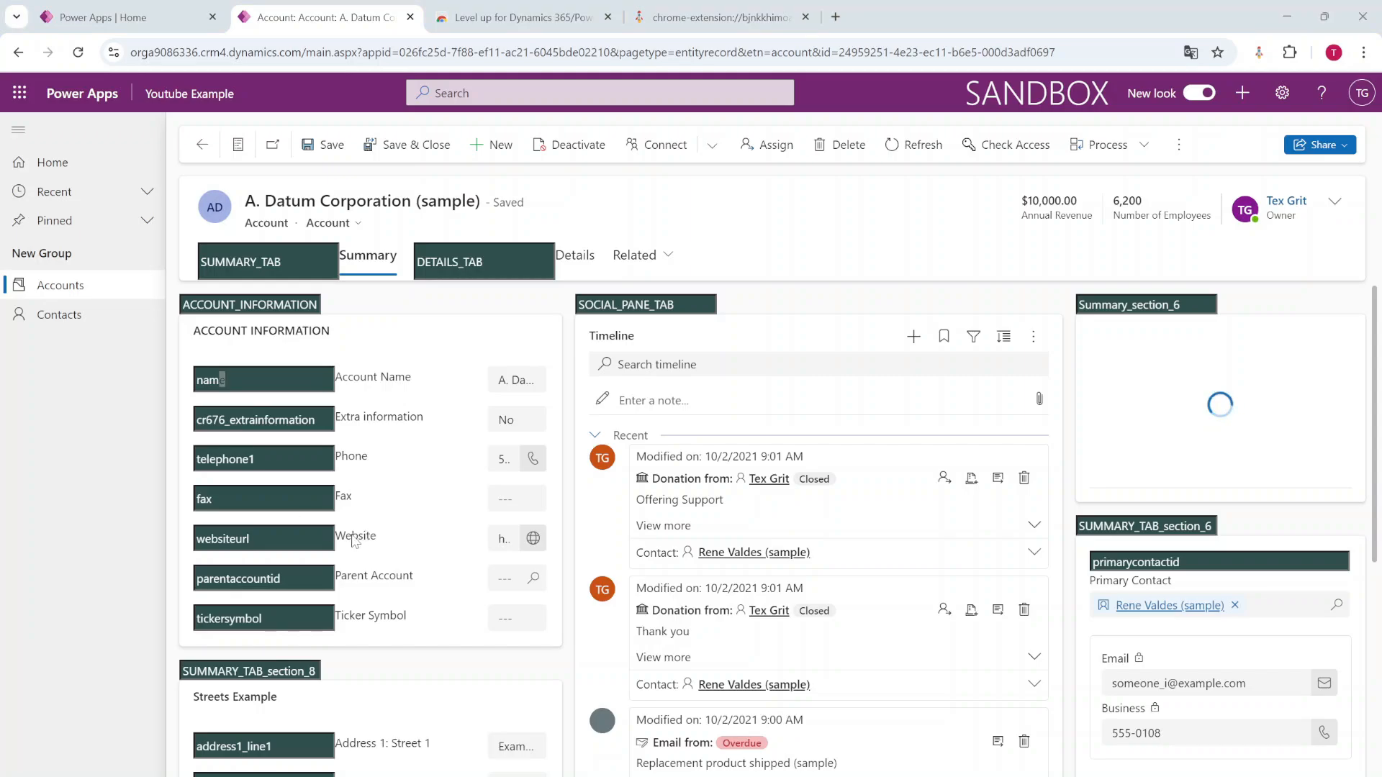
mouse_move(161, 524)
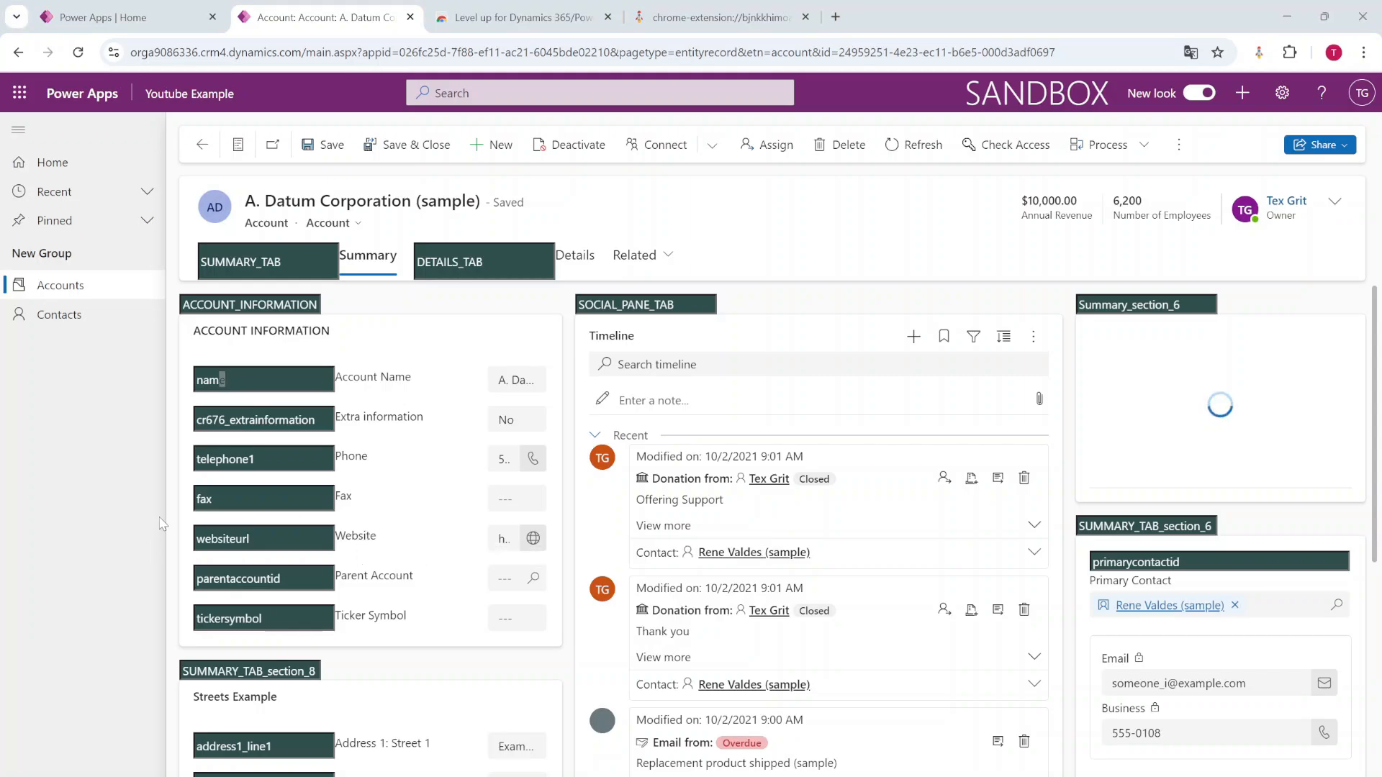